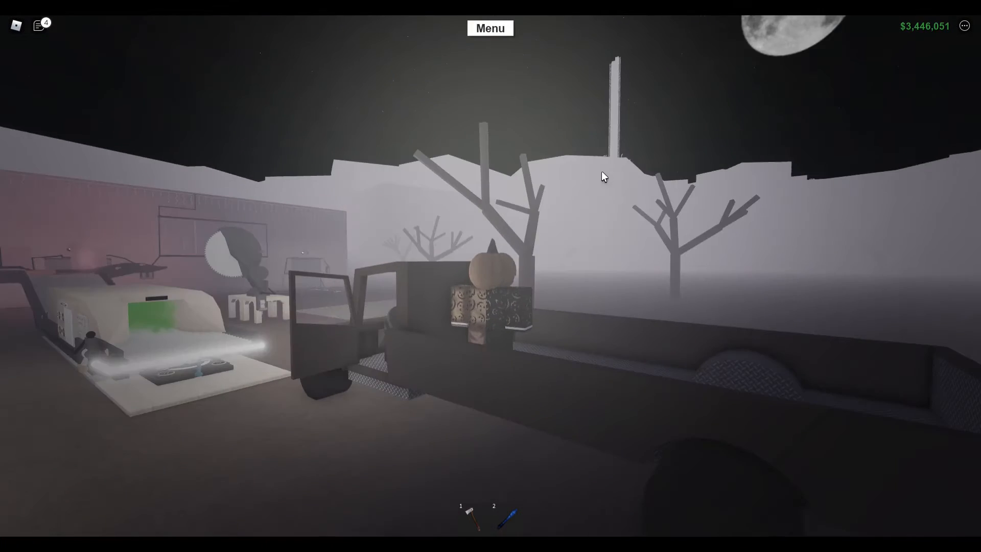
pyautogui.moveTo(602, 244)
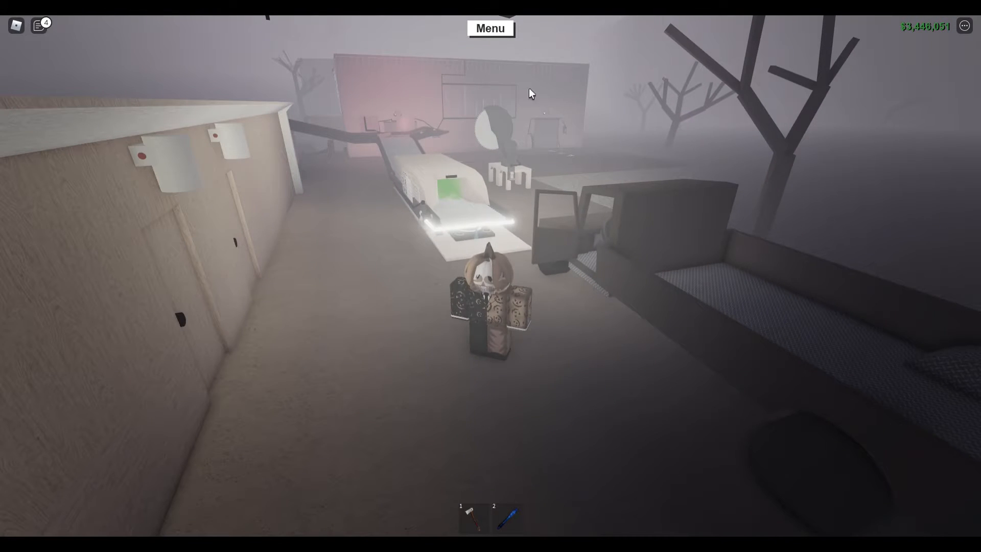
# Step: Walk to the pickup truck at the base and set off toward the wood store
pyautogui.click(490, 28)
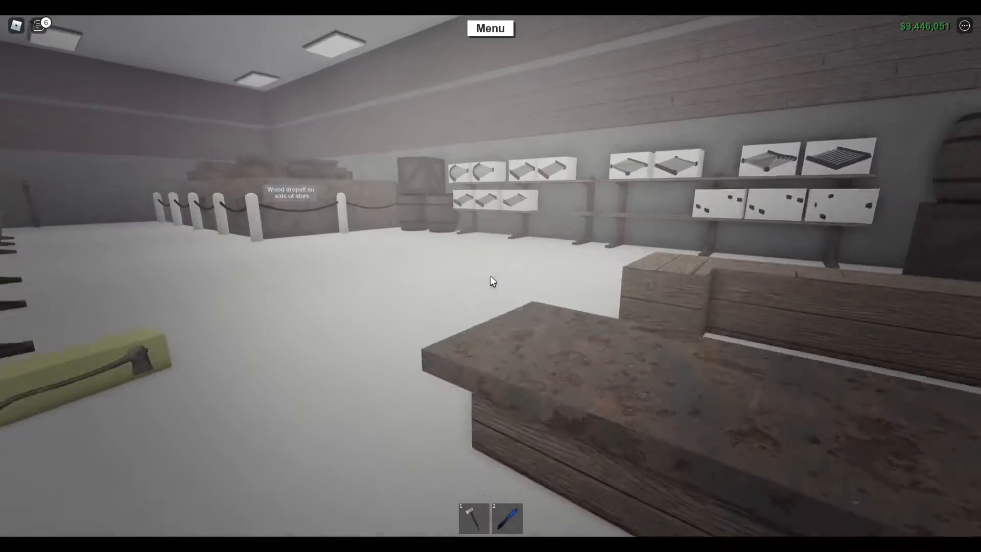
pyautogui.moveTo(491, 280)
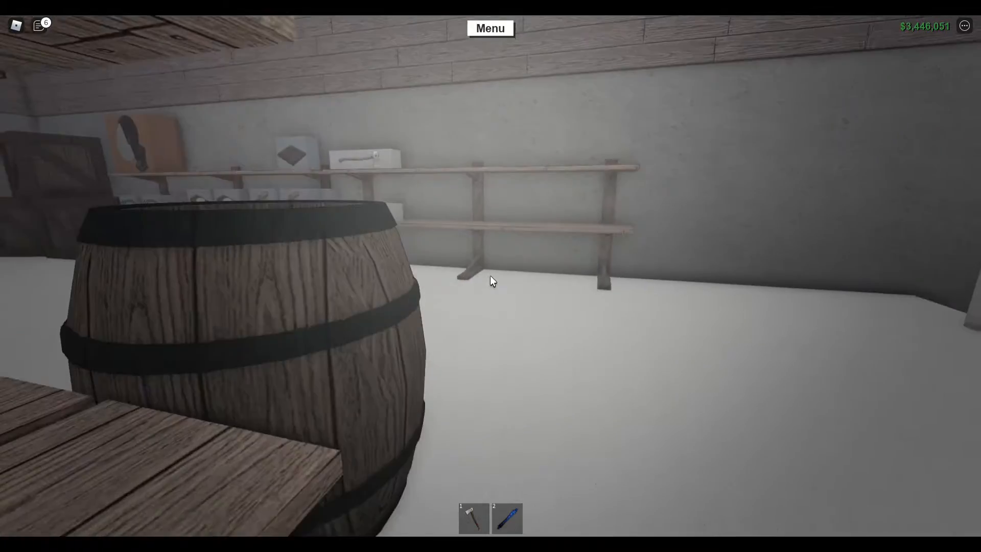
pyautogui.moveTo(491, 281)
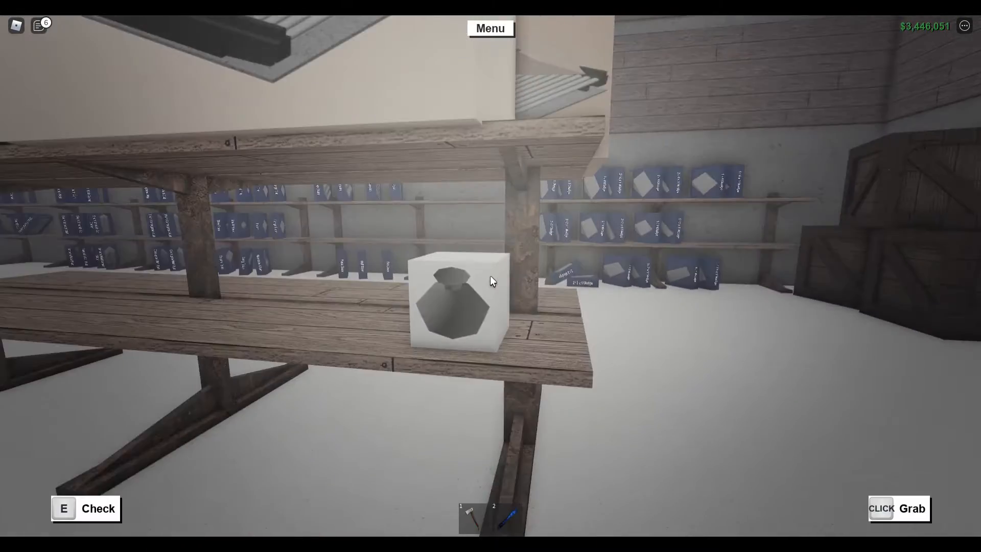
# Step: Pick up the boxed sack item from the store shelf to carry it to the counter
pyautogui.click(898, 508)
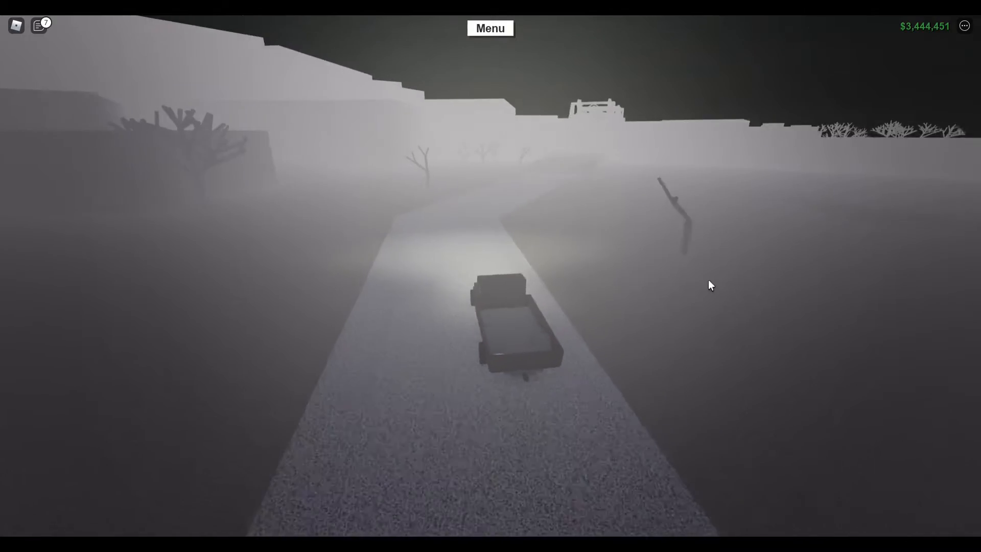
# Step: Drive the truck down the foggy road to the glass-fronted store and park beside it
pyautogui.press('w')
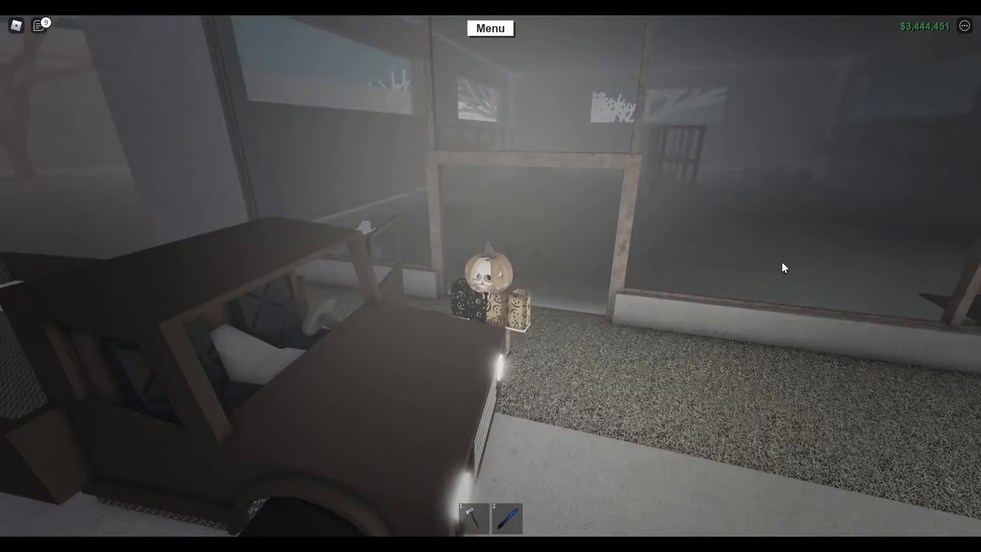
pyautogui.moveTo(785, 269)
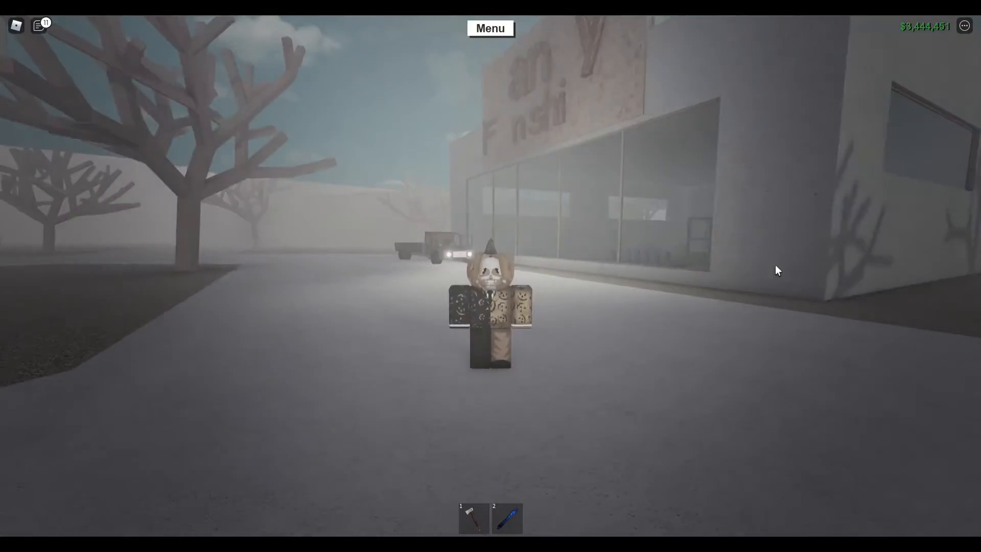
pyautogui.moveTo(715, 272)
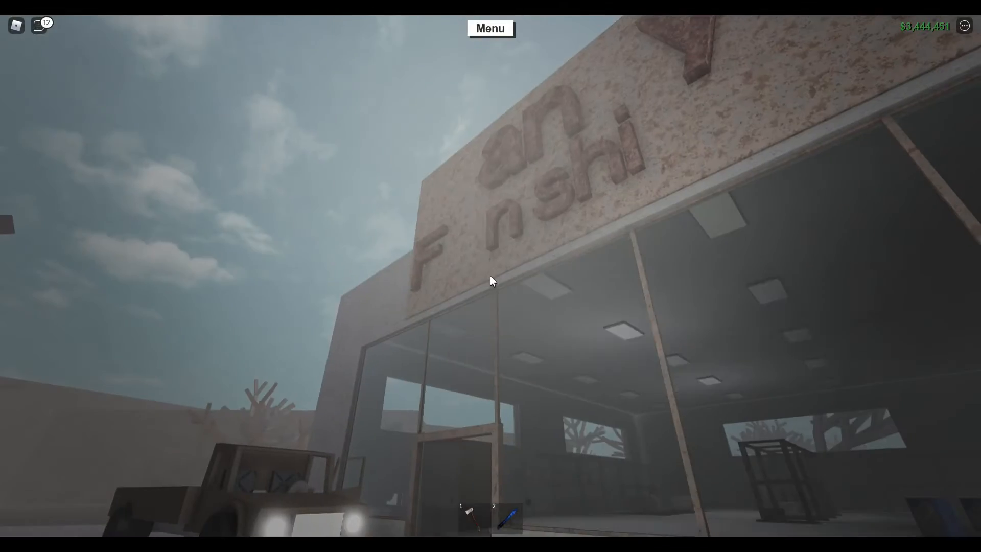
pyautogui.moveTo(491, 280)
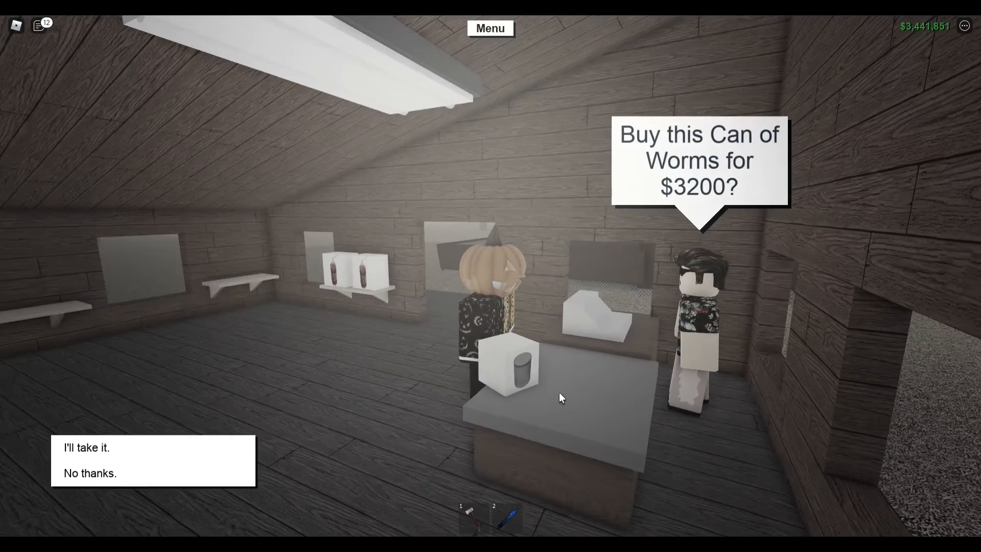
# Step: Buy the Can of Worms for $3200, then the dynamite and one other item for $440 from Bob
pyautogui.click(86, 447)
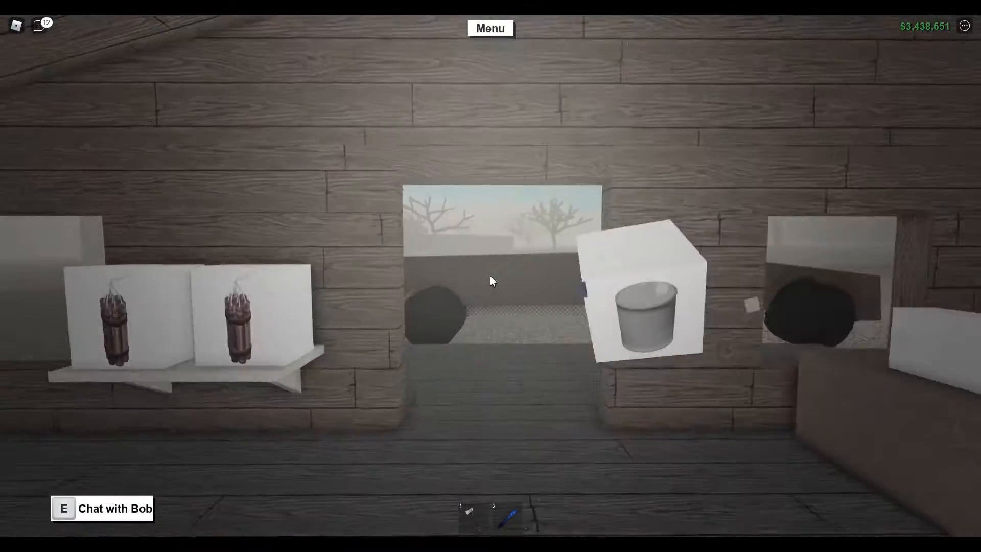
pyautogui.moveTo(491, 281)
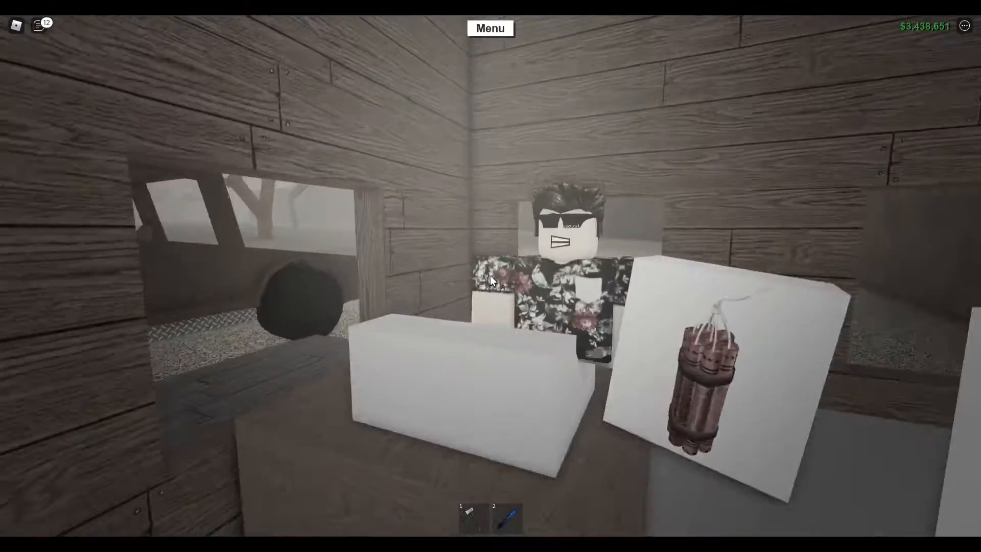
pyautogui.moveTo(553, 335)
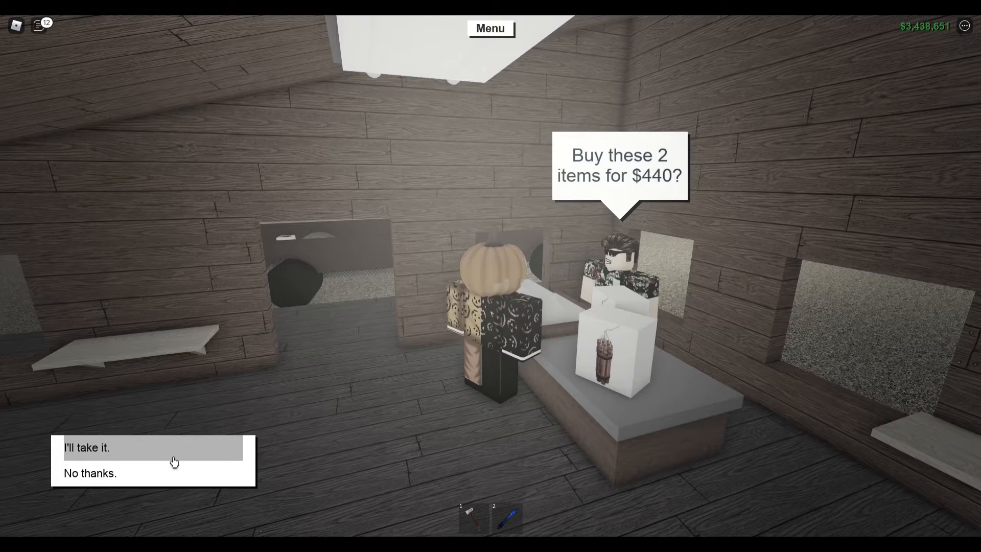
pyautogui.click(88, 448)
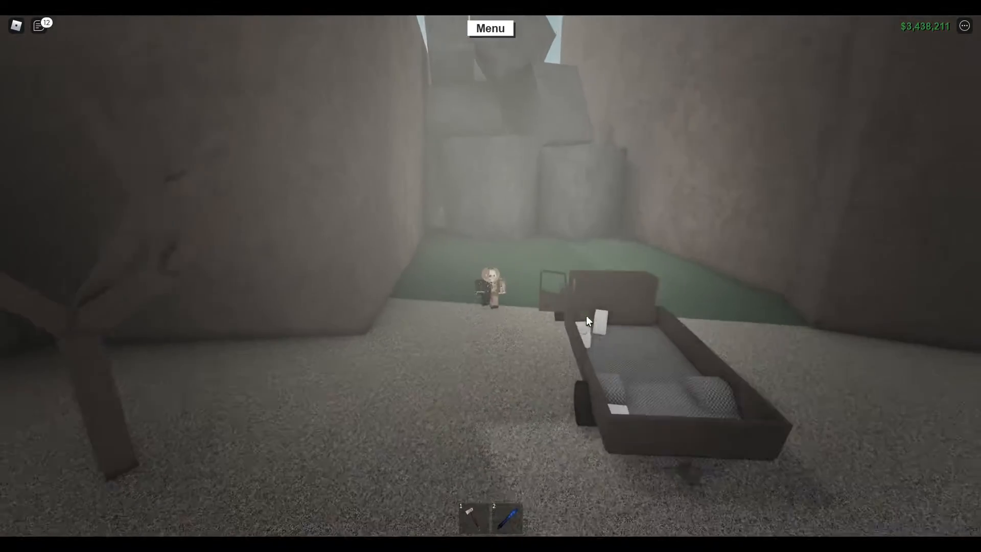
pyautogui.moveTo(589, 321)
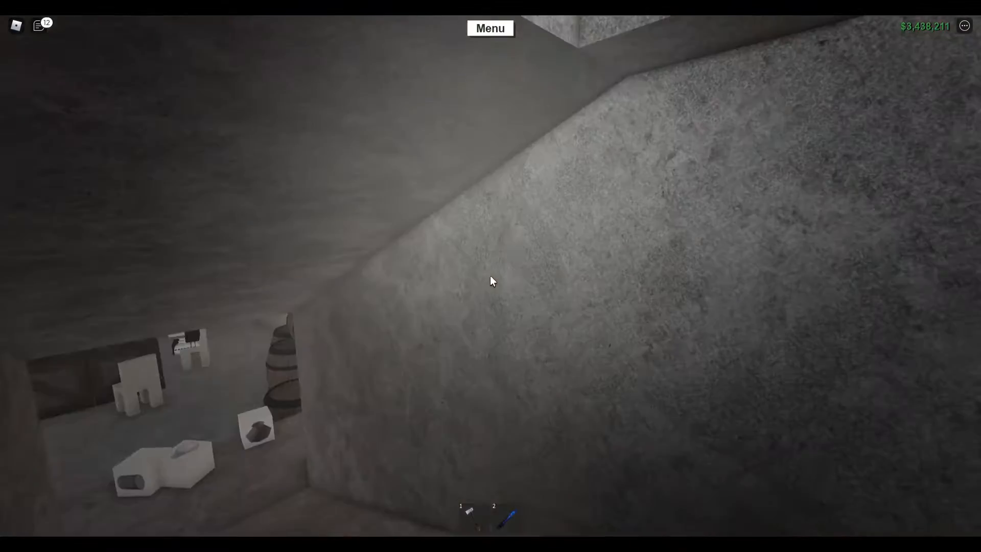
pyautogui.moveTo(491, 281)
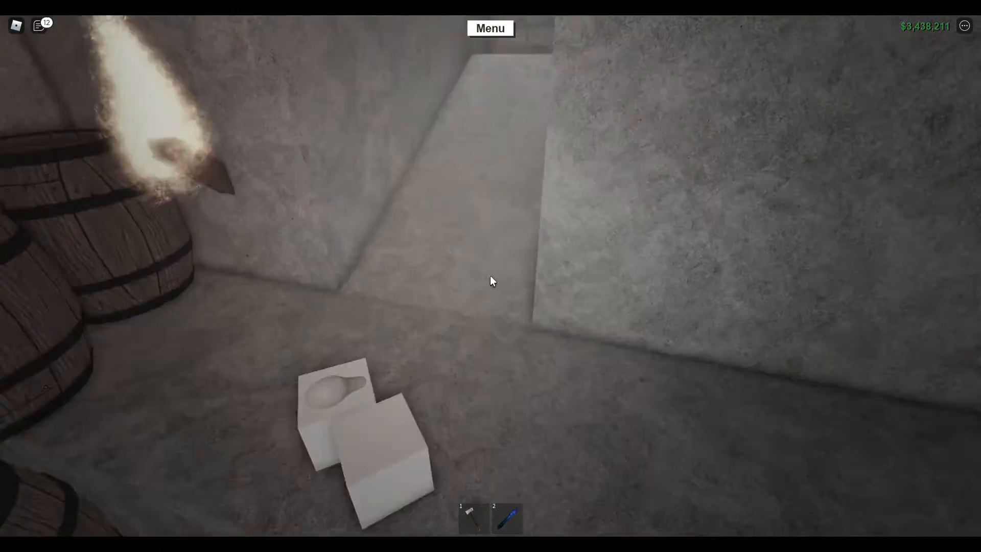
pyautogui.moveTo(490, 281)
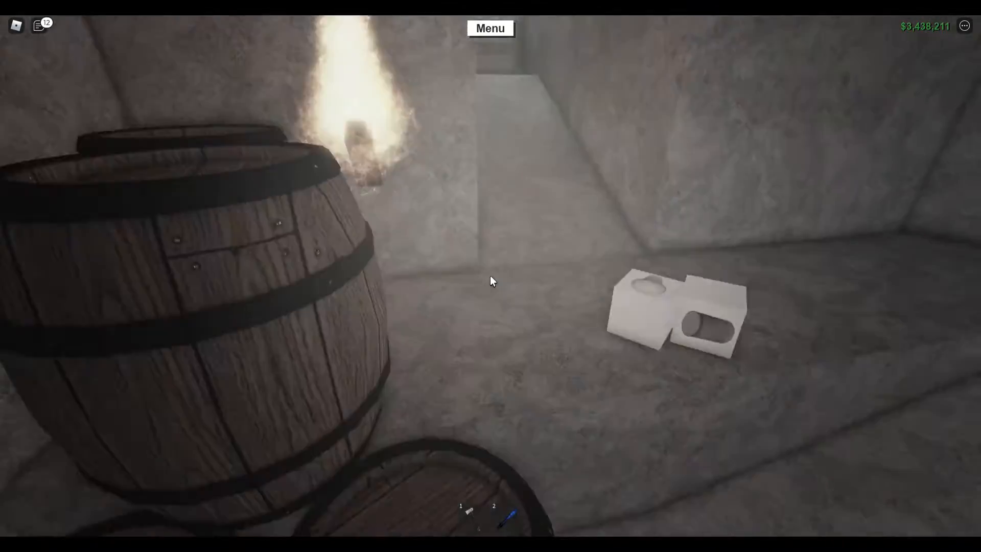
pyautogui.moveTo(490, 282)
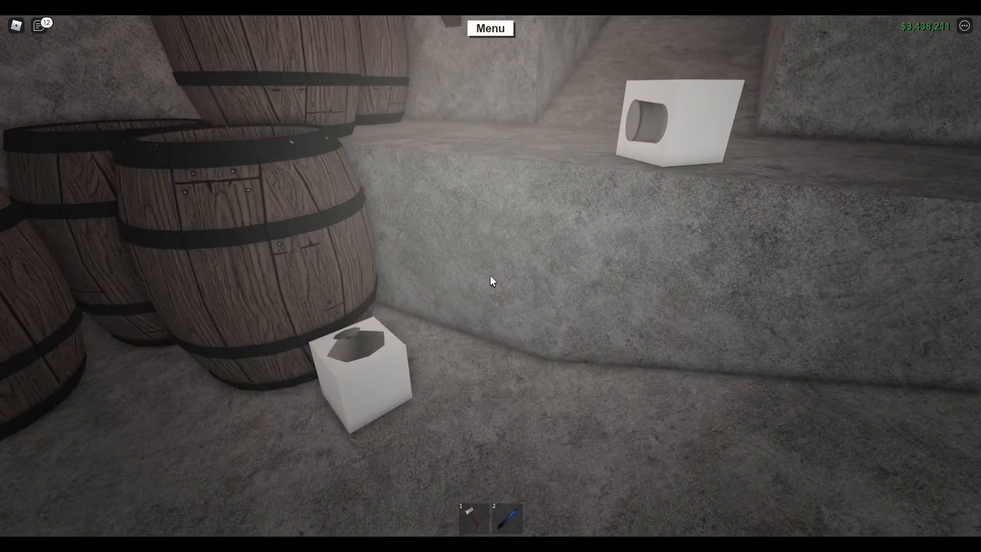
pyautogui.moveTo(492, 280)
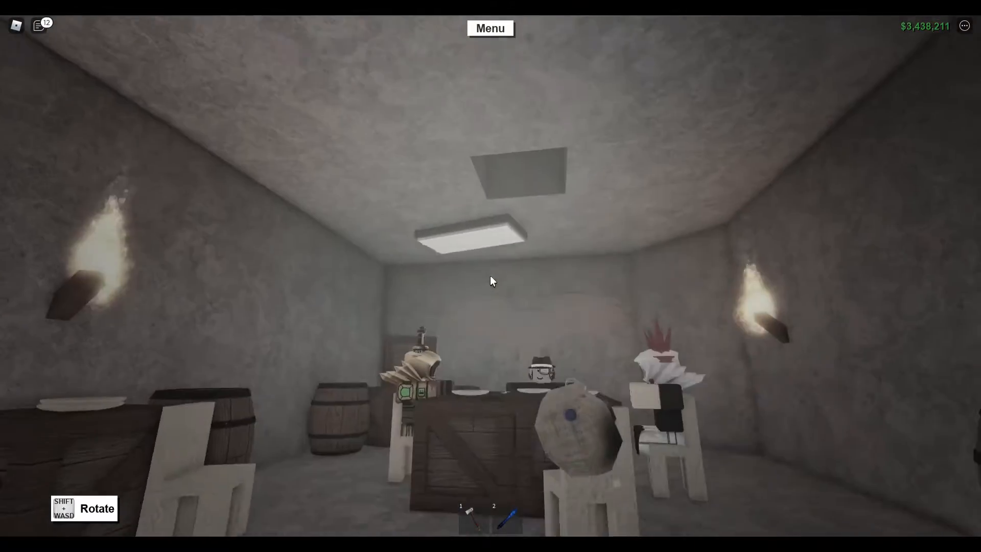
pyautogui.moveTo(492, 281)
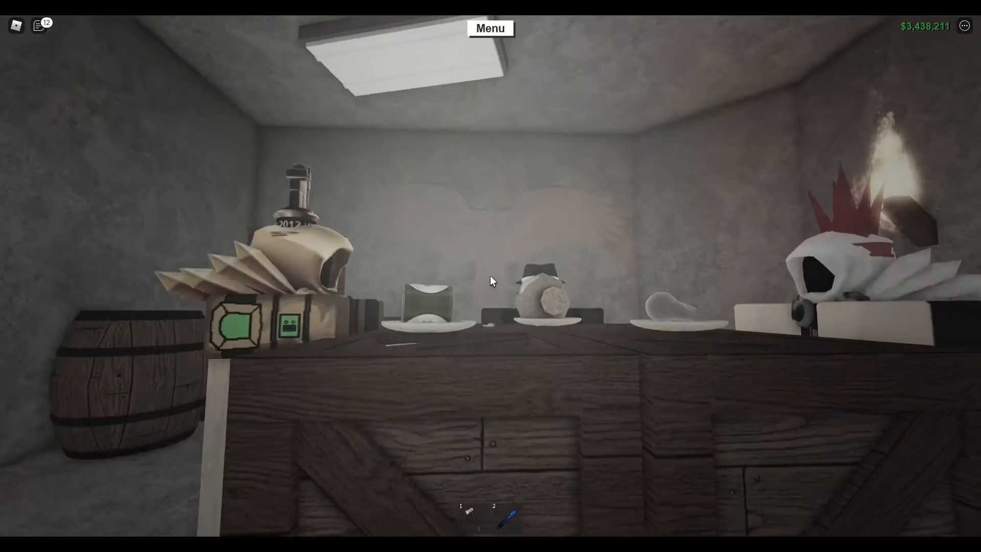
pyautogui.moveTo(491, 281)
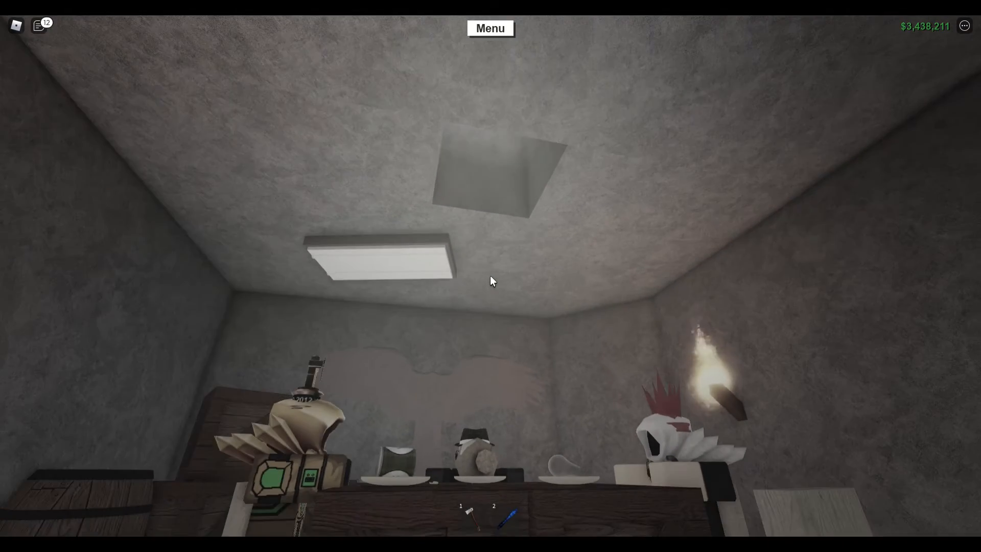
pyautogui.moveTo(491, 280)
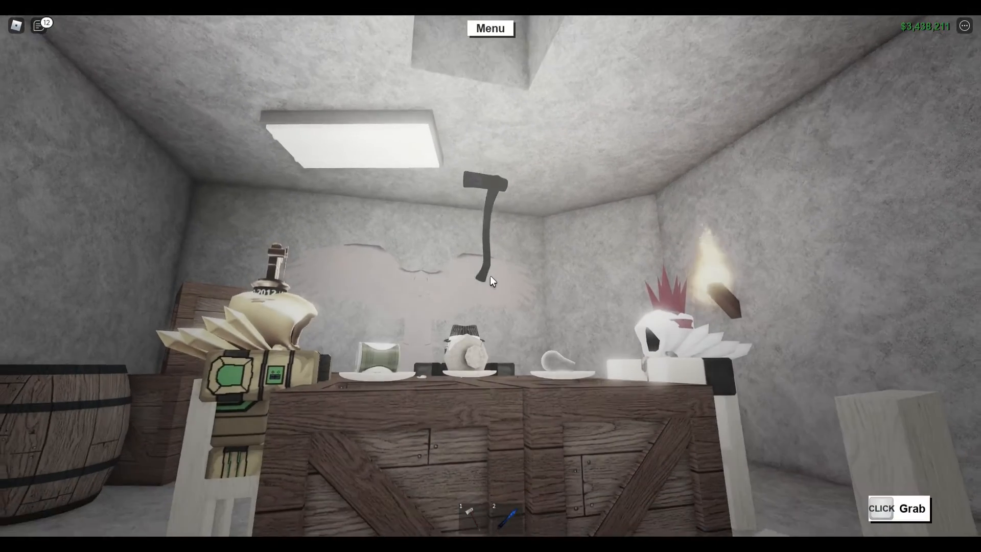
pyautogui.moveTo(491, 281)
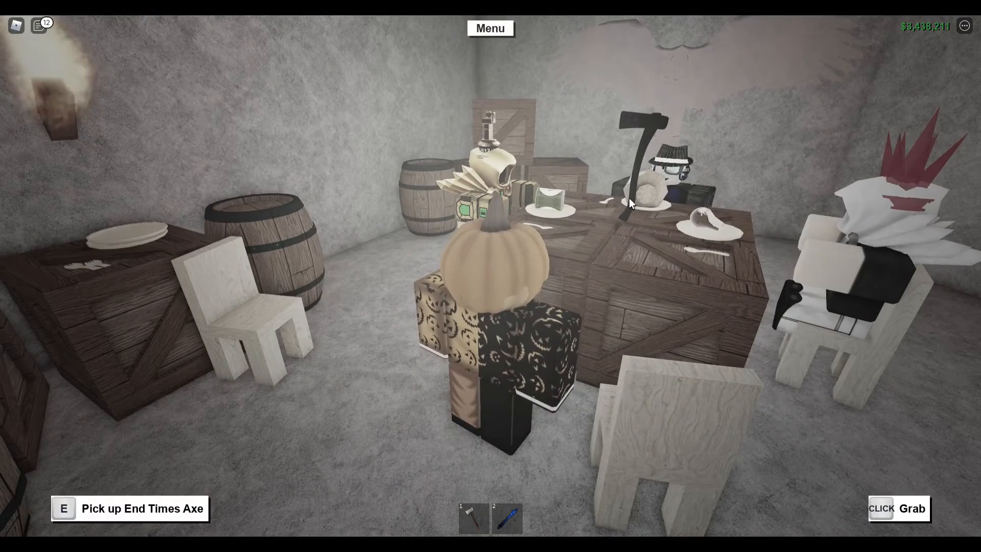
pyautogui.moveTo(629, 203)
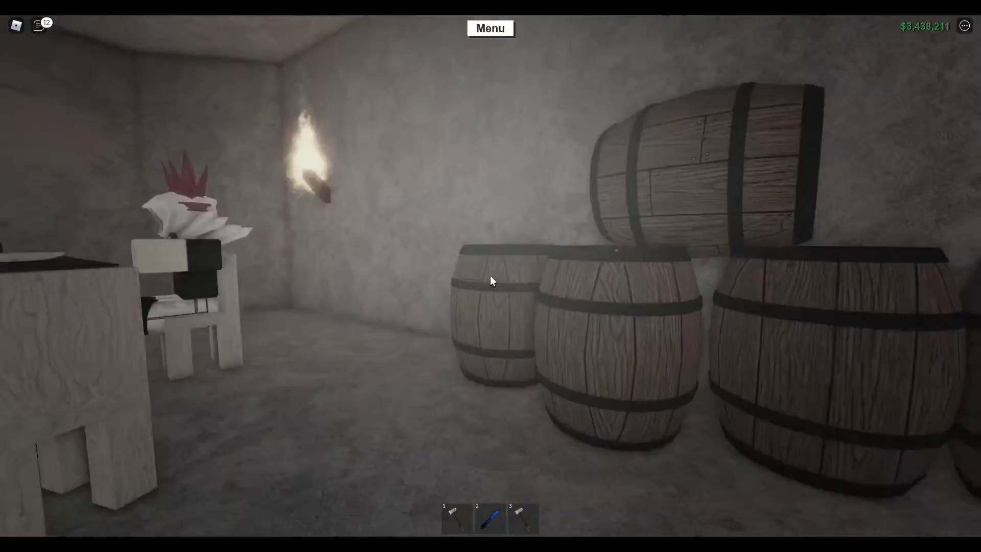
pyautogui.moveTo(707, 300)
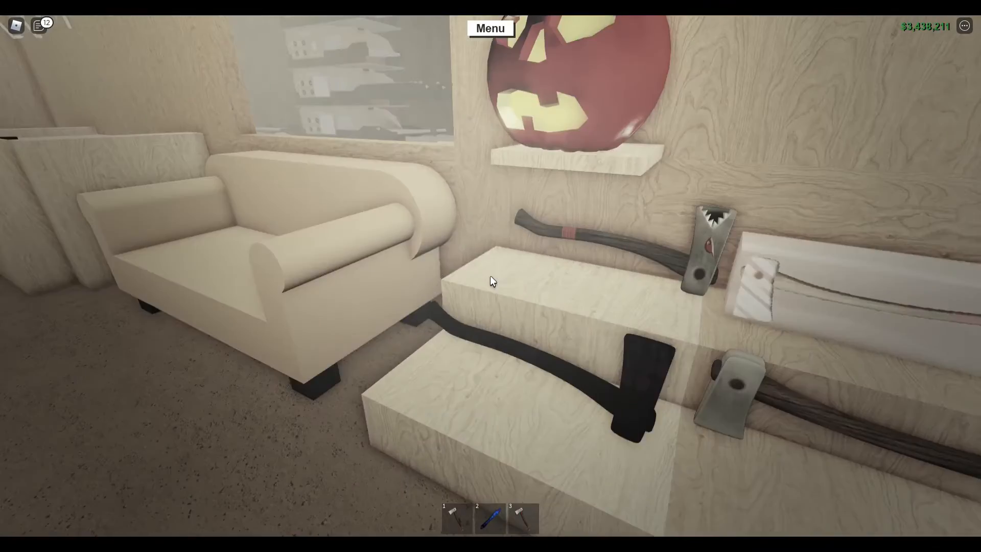
pyautogui.moveTo(490, 281)
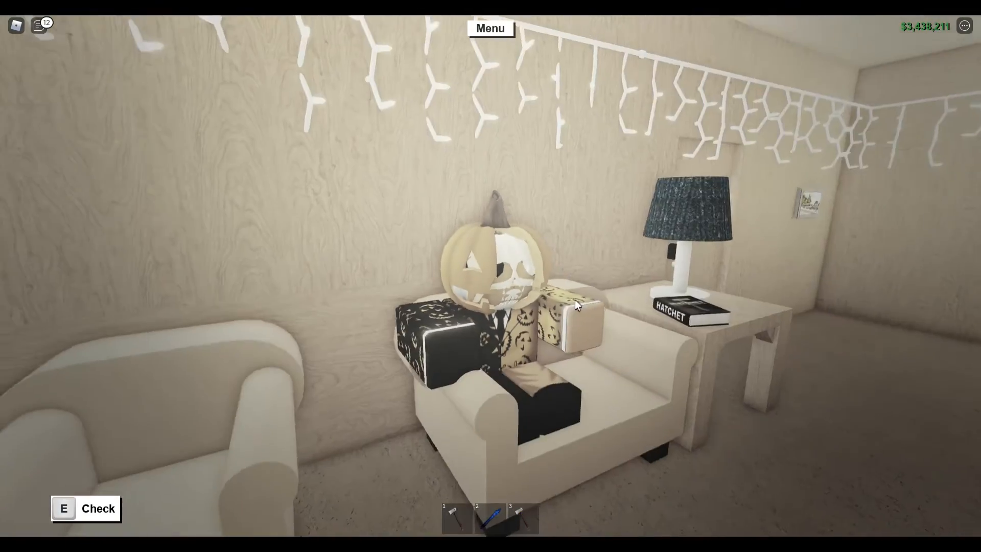
pyautogui.moveTo(581, 300)
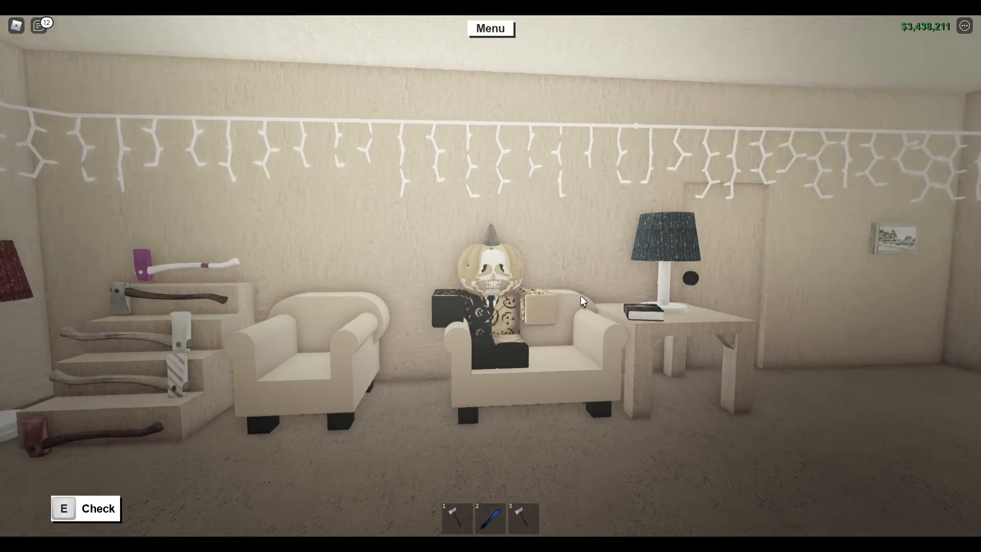